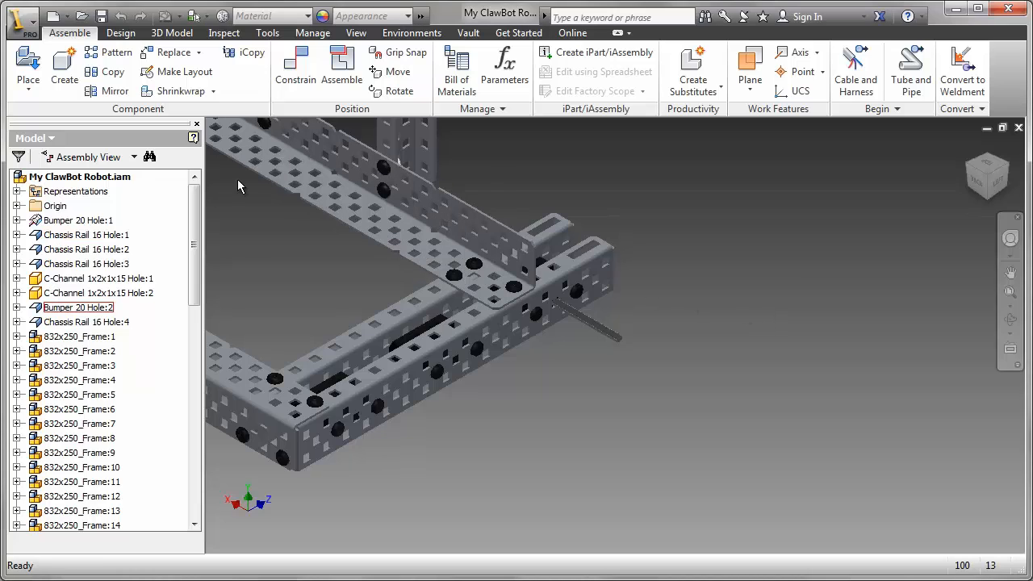
Place the 60 Tooth Gear from the Motion folder into the assembly beside the chassis.
left_click(27, 59)
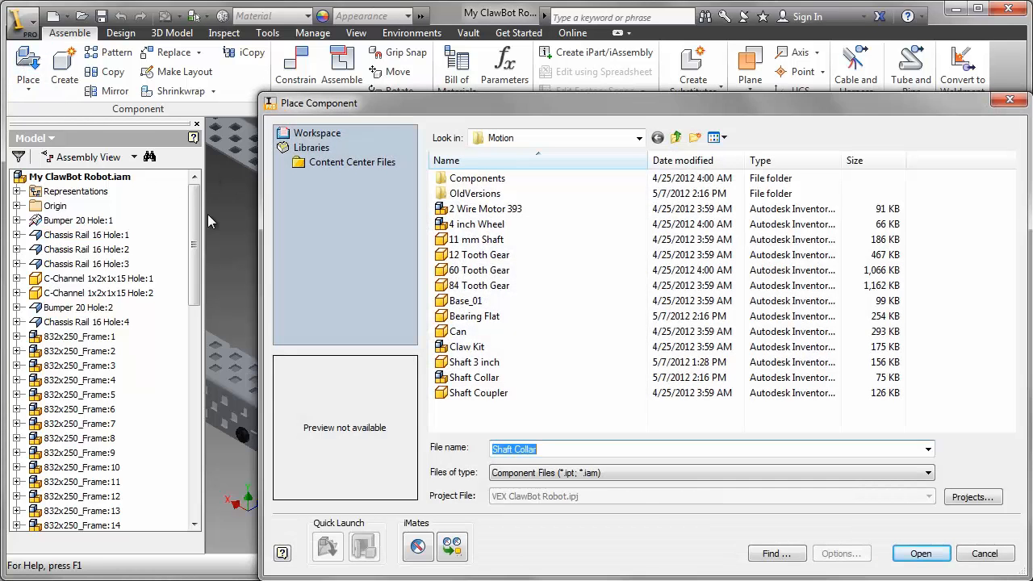
mouse_move(614, 315)
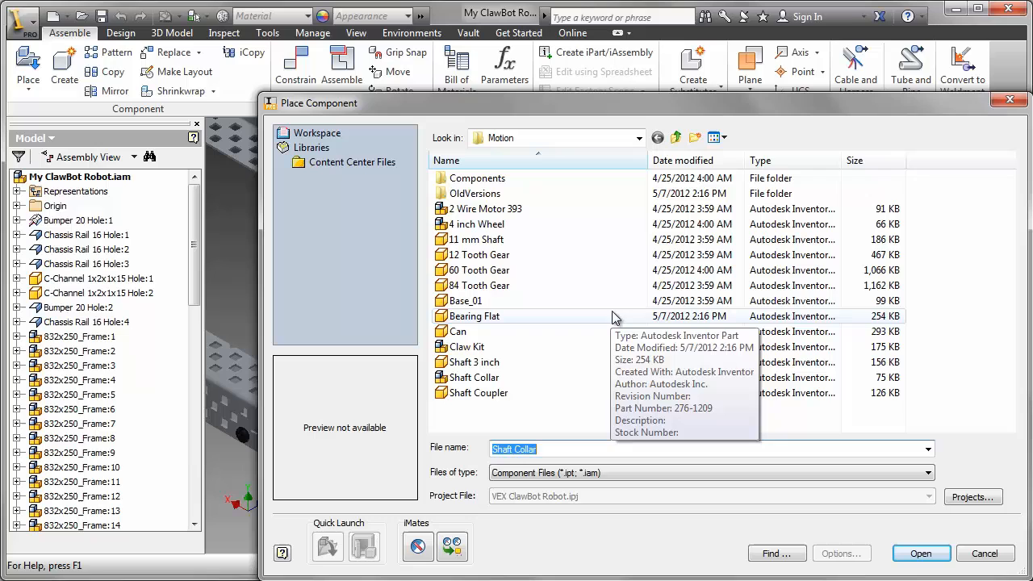
left_click(479, 270)
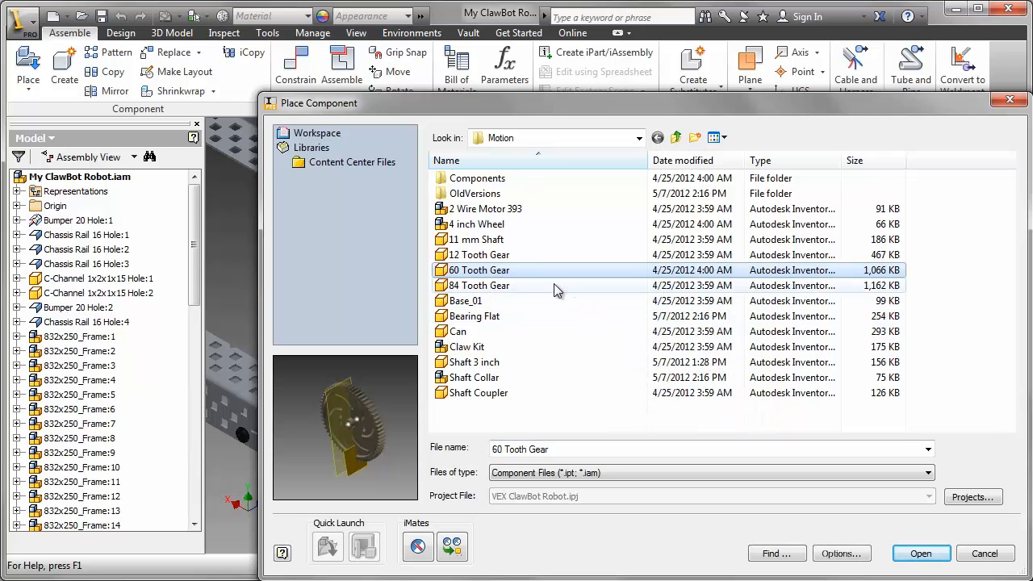
left_click(920, 552)
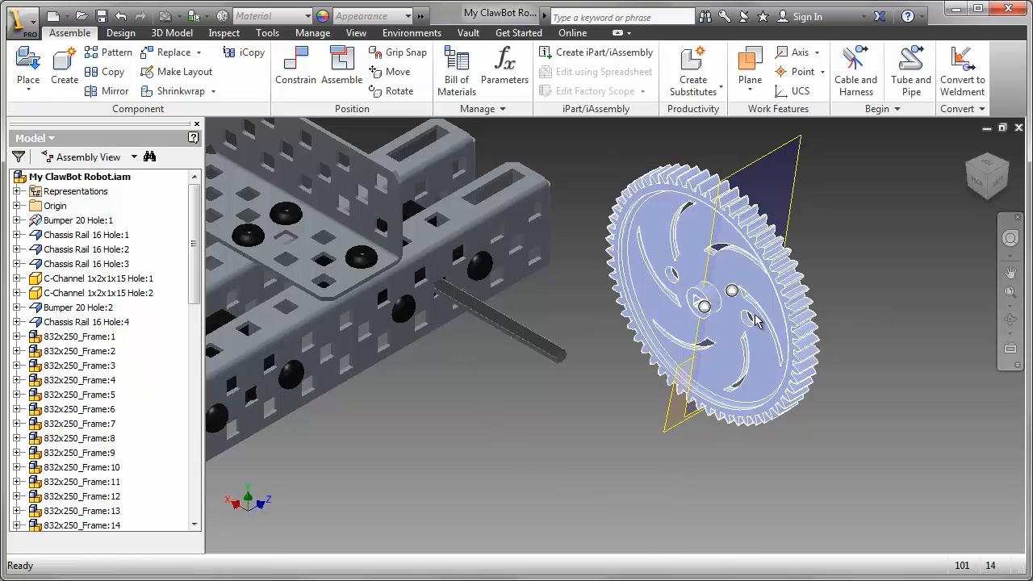
Insert-constrain the 60 Tooth Gear onto the drive shaft and check it by orbiting the view.
left_click(397, 90)
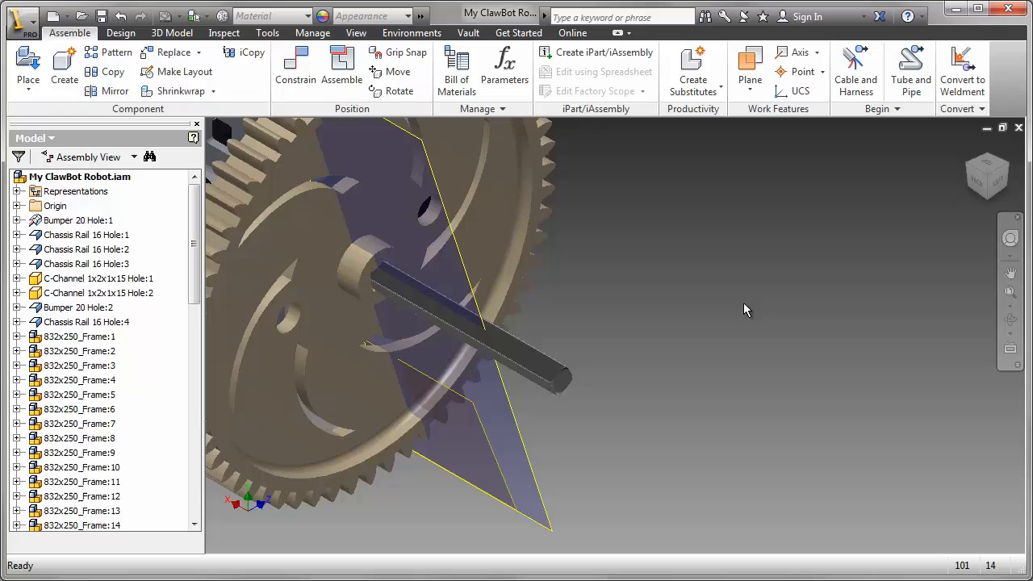
left_click_drag(745, 310, 523, 313)
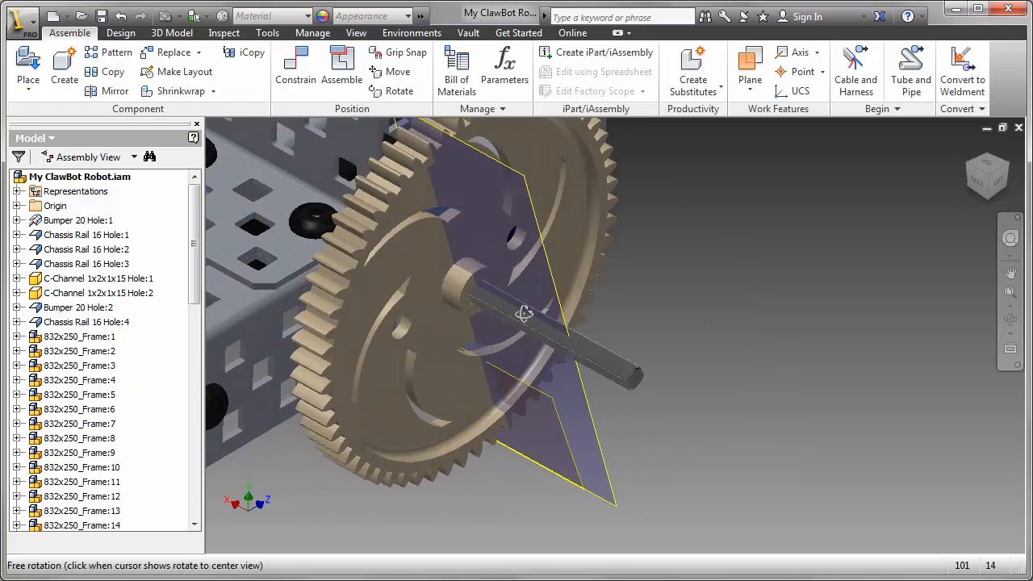
left_click_drag(524, 314, 670, 213)
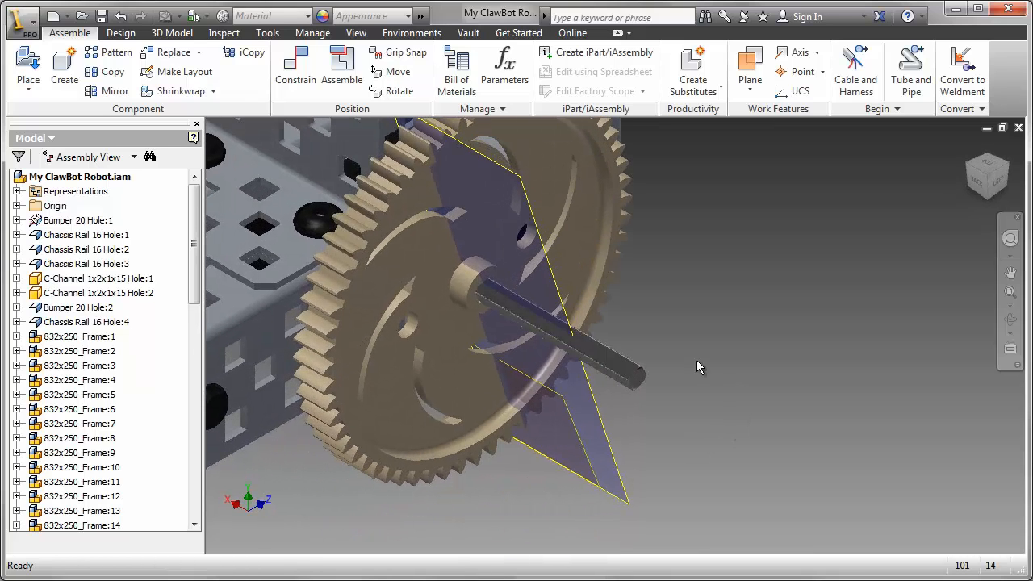
left_click(26, 64)
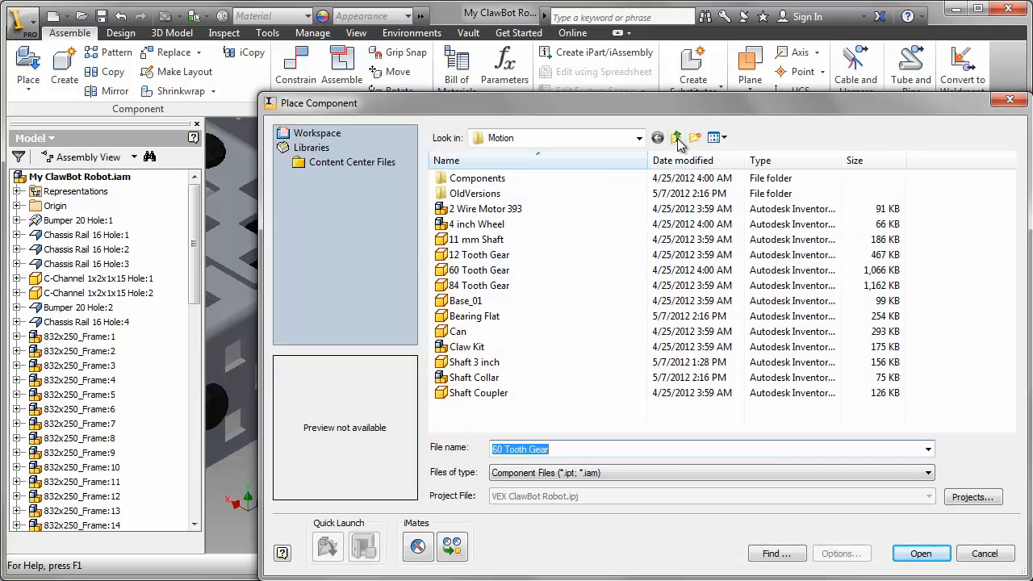
Place the spacer from the Structure folder of the ClawBot Robot project into the assembly.
left_click(676, 138)
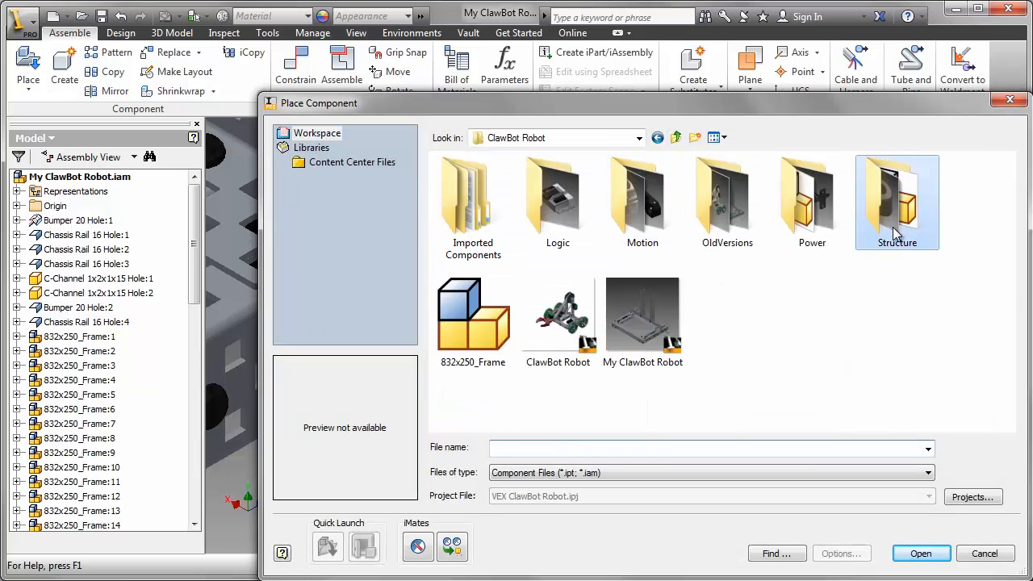
double_click(897, 194)
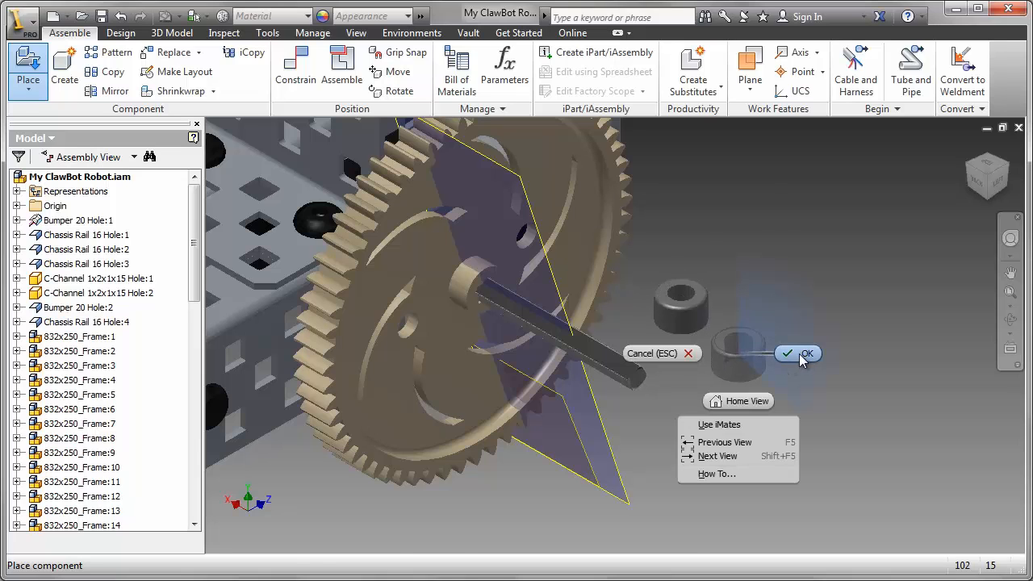
left_click(797, 353)
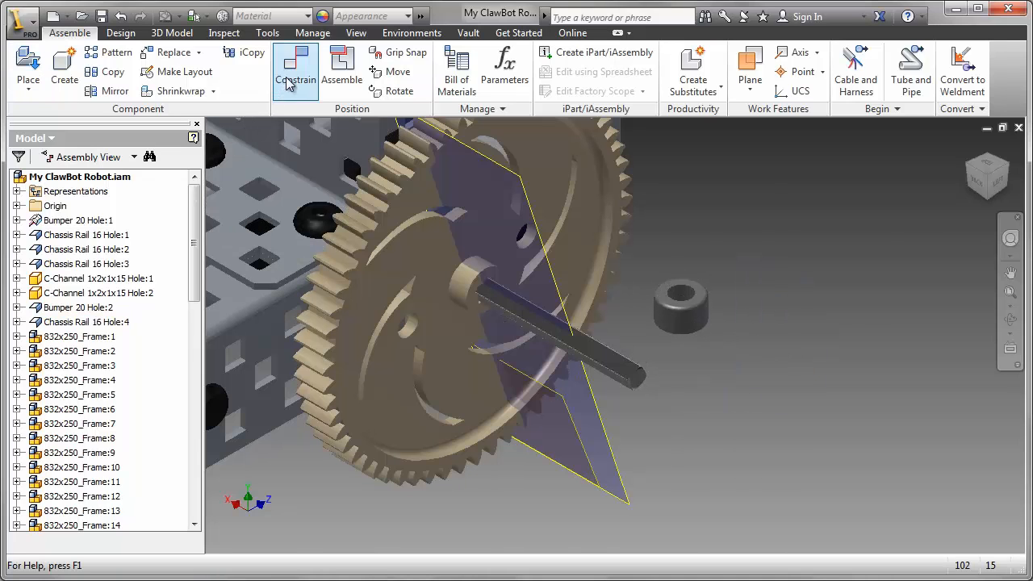
Insert-constrain the spacer onto the drive shaft seated against the 60 Tooth Gear.
left_click(295, 68)
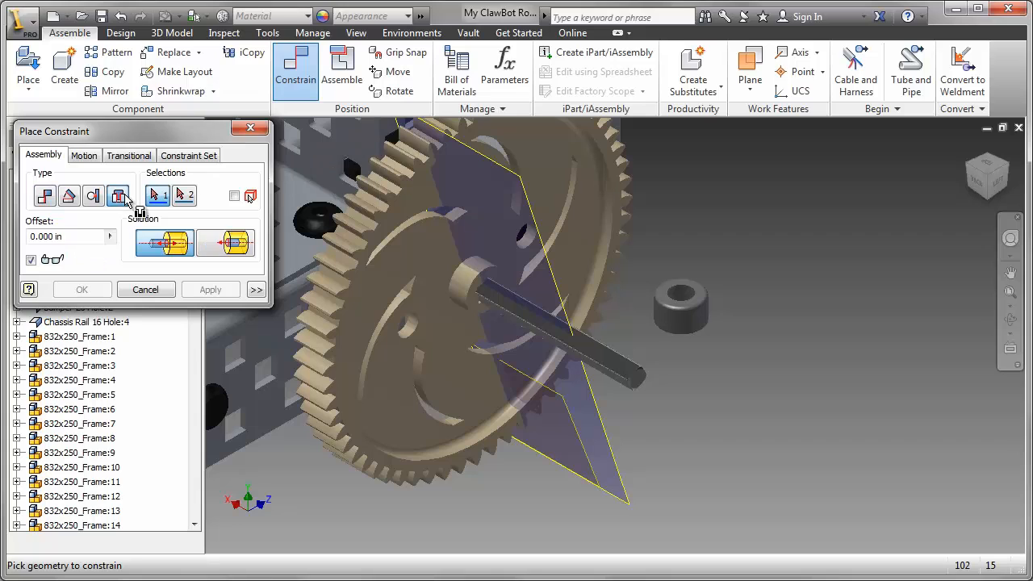
left_click(681, 304)
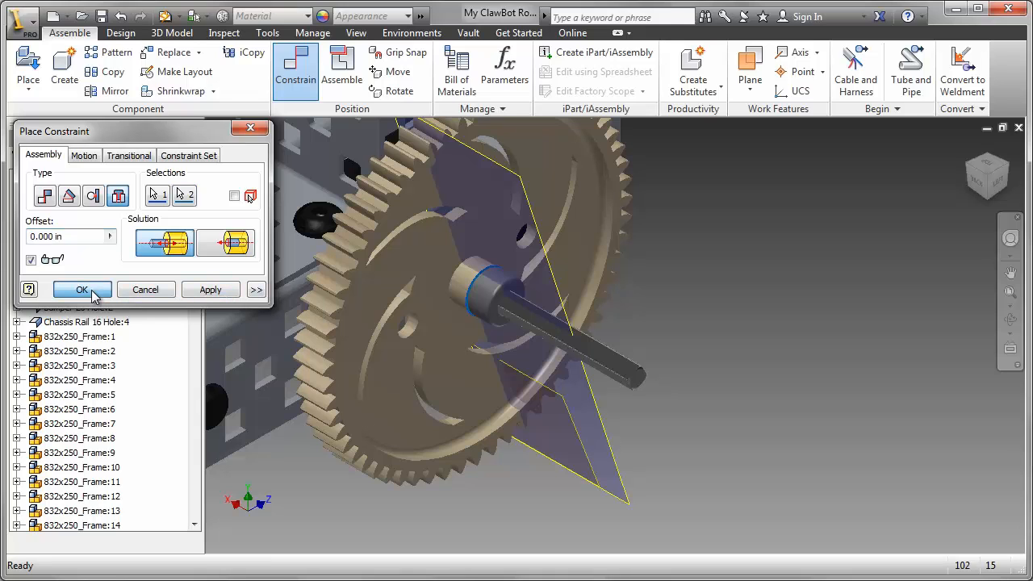
left_click(80, 289)
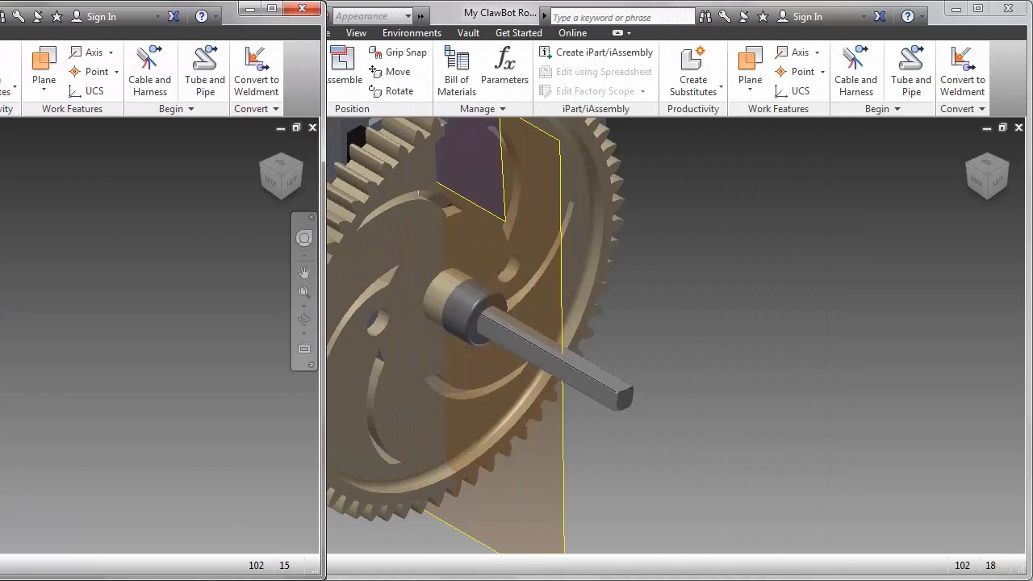
Place the 4 inch Wheel and constrain it onto the drive shaft beside the chassis rail.
left_click(26, 64)
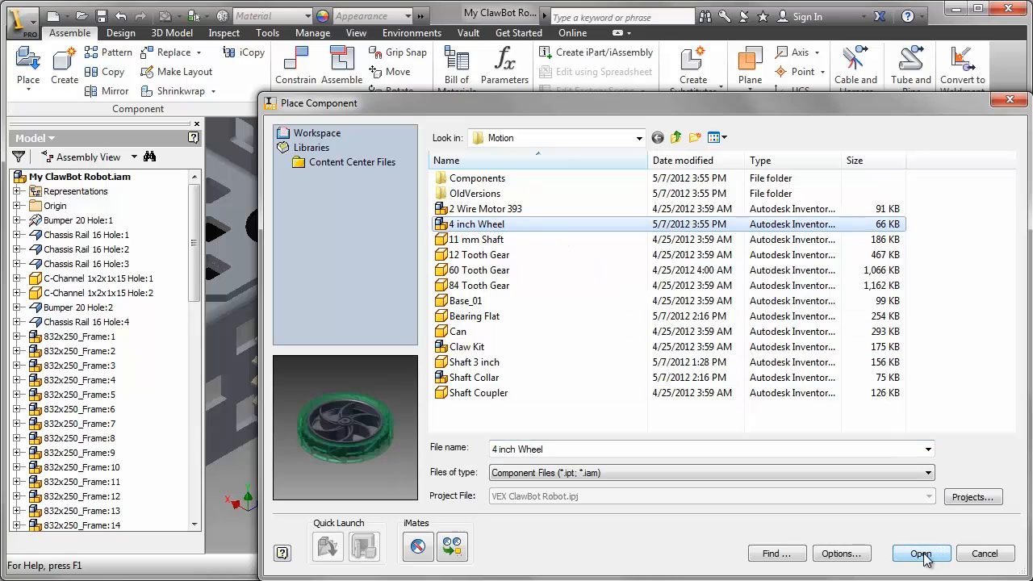
left_click(920, 551)
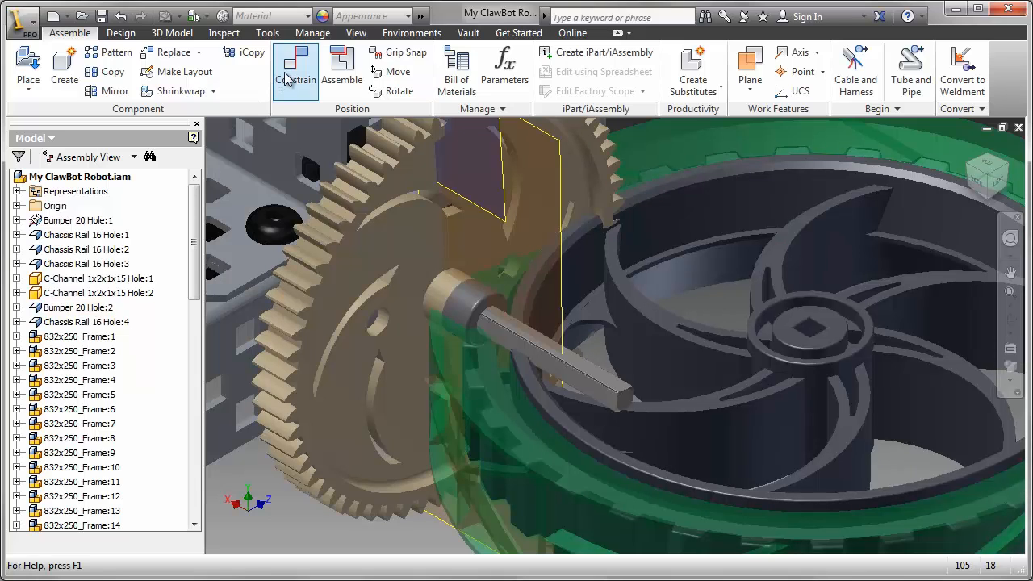
left_click(295, 68)
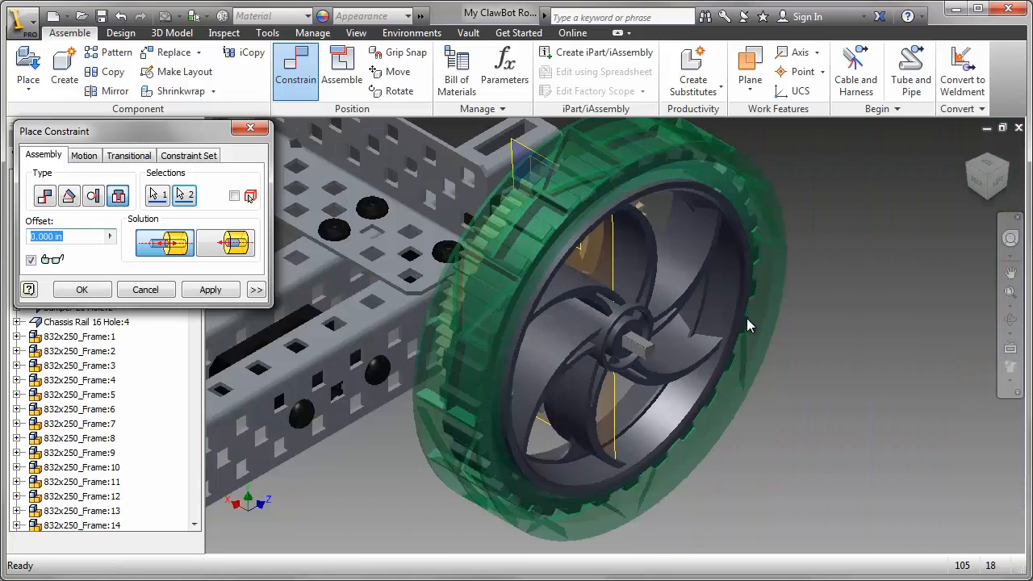
left_click(210, 291)
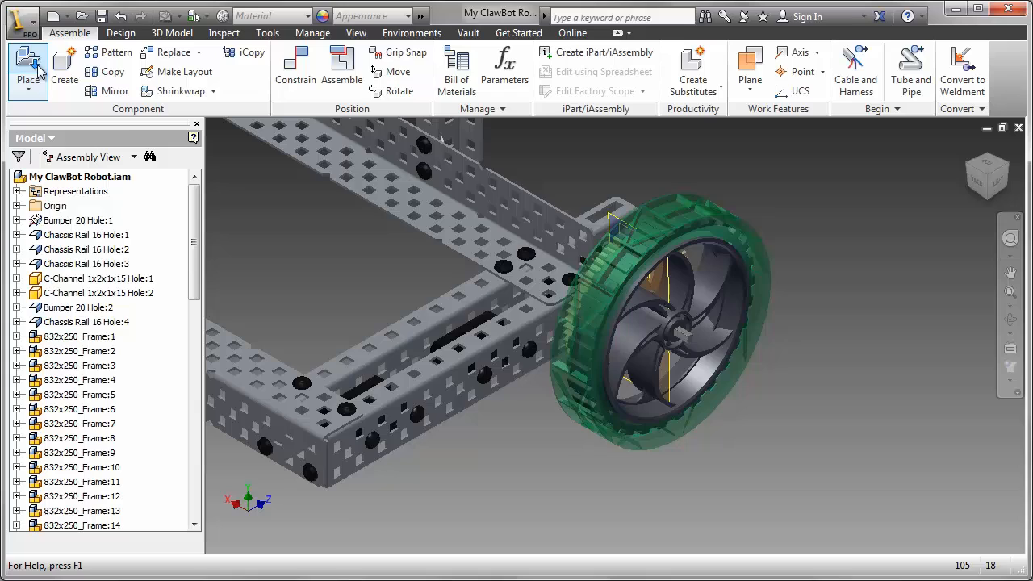
Place the Shaft Collar from the Motion folder into the assembly next to the wheel.
left_click(28, 67)
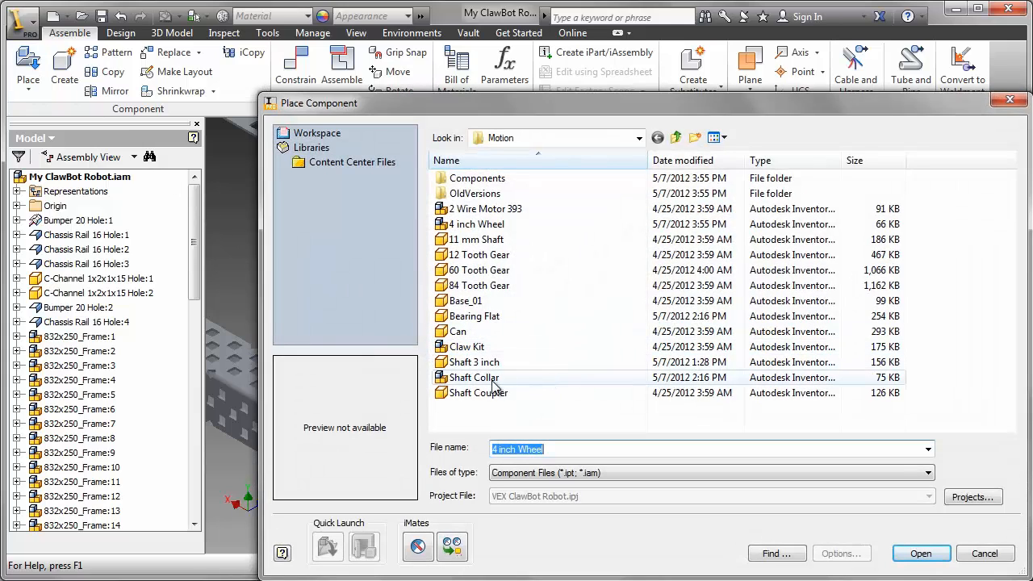
left_click(478, 377)
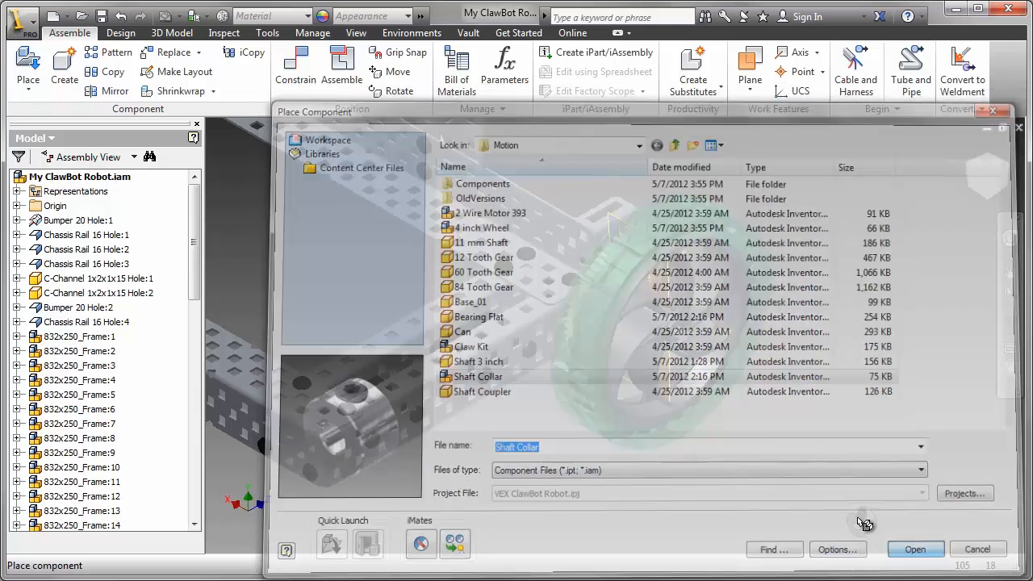
left_click(915, 548)
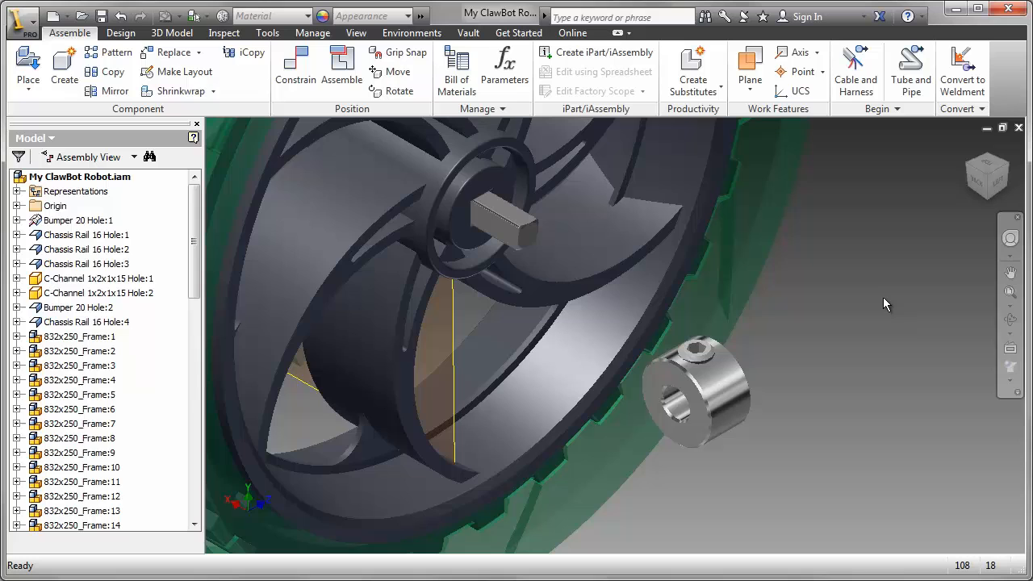
left_click(442, 170)
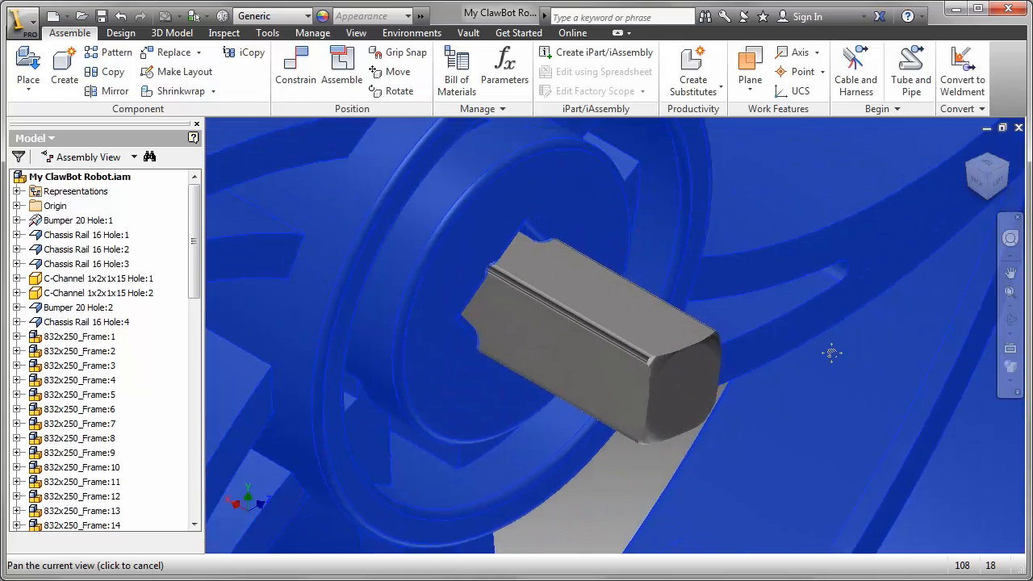
Constrain a drive shaft flat to the wheel's square hub hole face so the hub aligns with the shaft.
left_click(296, 68)
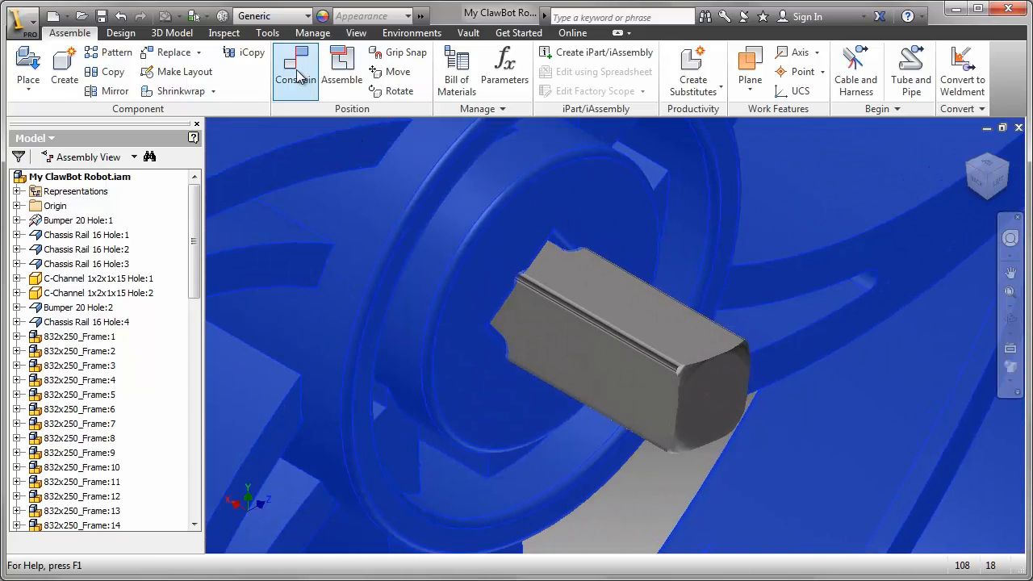
left_click(296, 68)
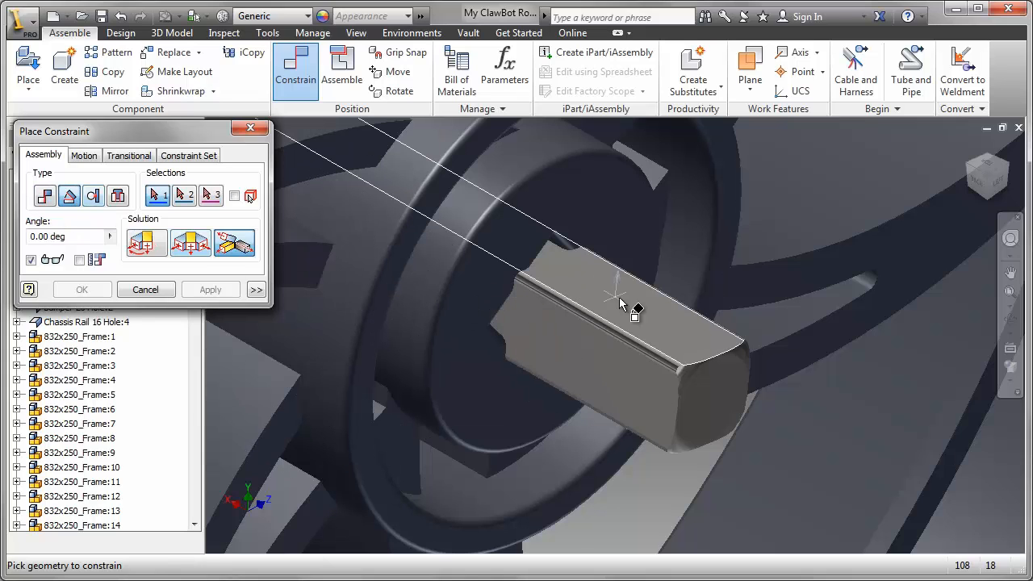
left_click(613, 291)
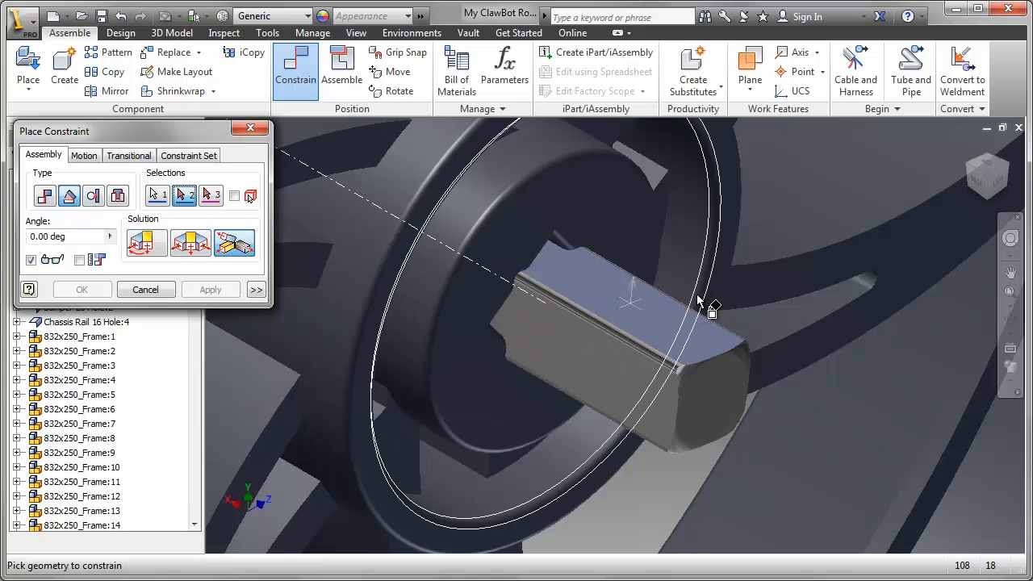
left_click_drag(702, 304, 541, 275)
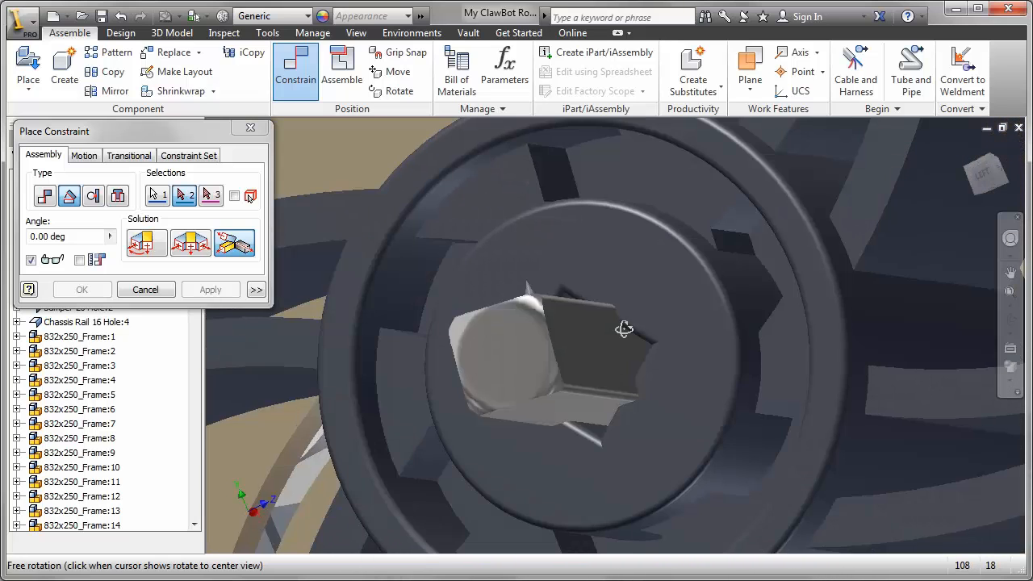
left_click_drag(626, 330, 614, 392)
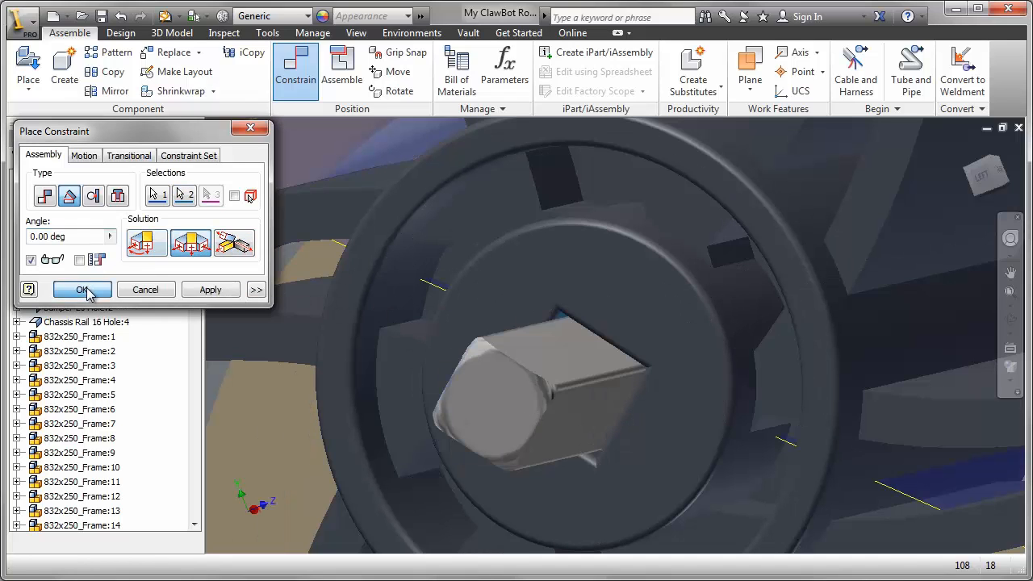
left_click(81, 289)
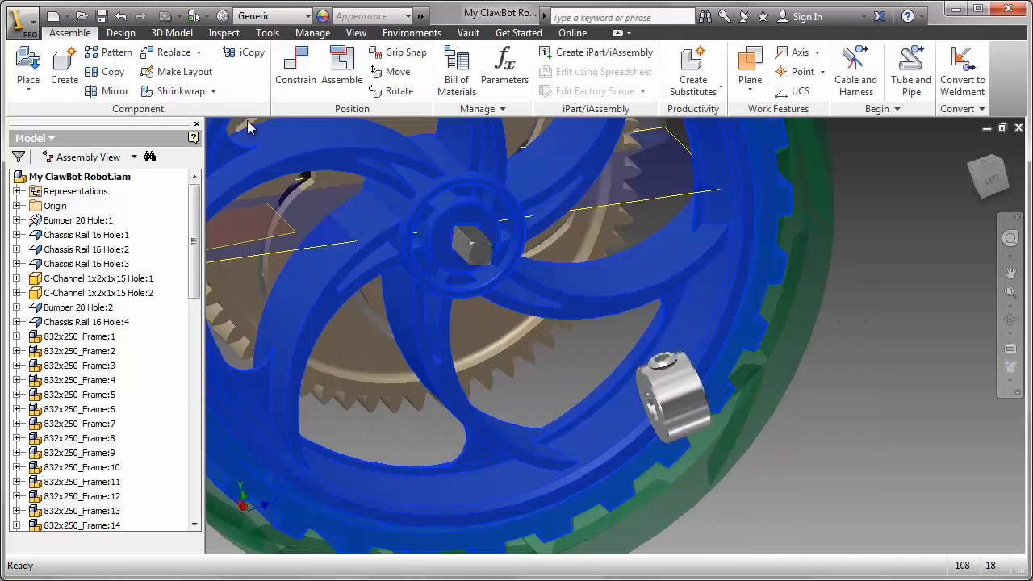
Constrain the shaft collar's hole flat to the shaft flat, seating it against the wheel hub.
left_click(296, 68)
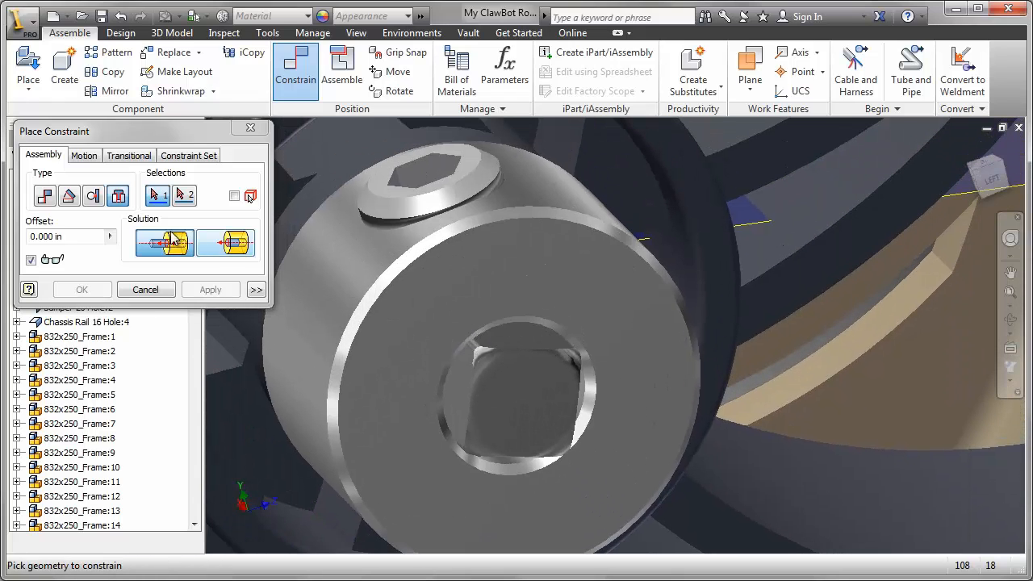
left_click(68, 195)
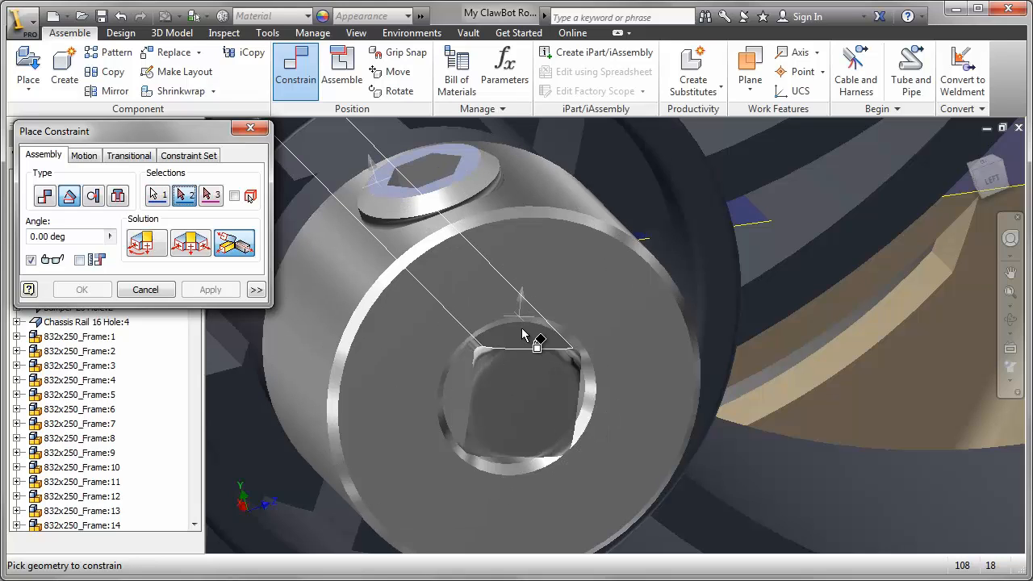
left_click(520, 334)
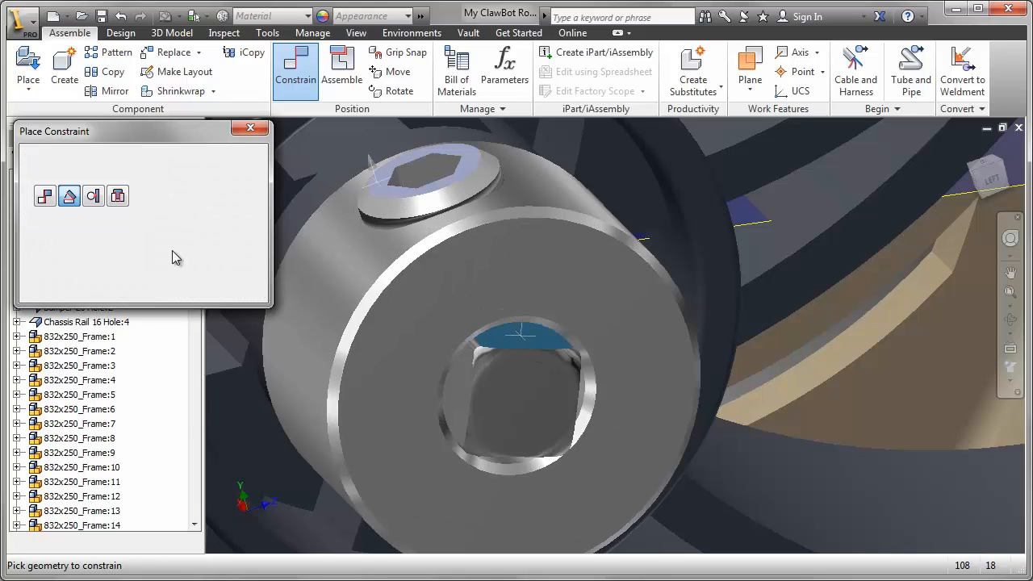
left_click(251, 127)
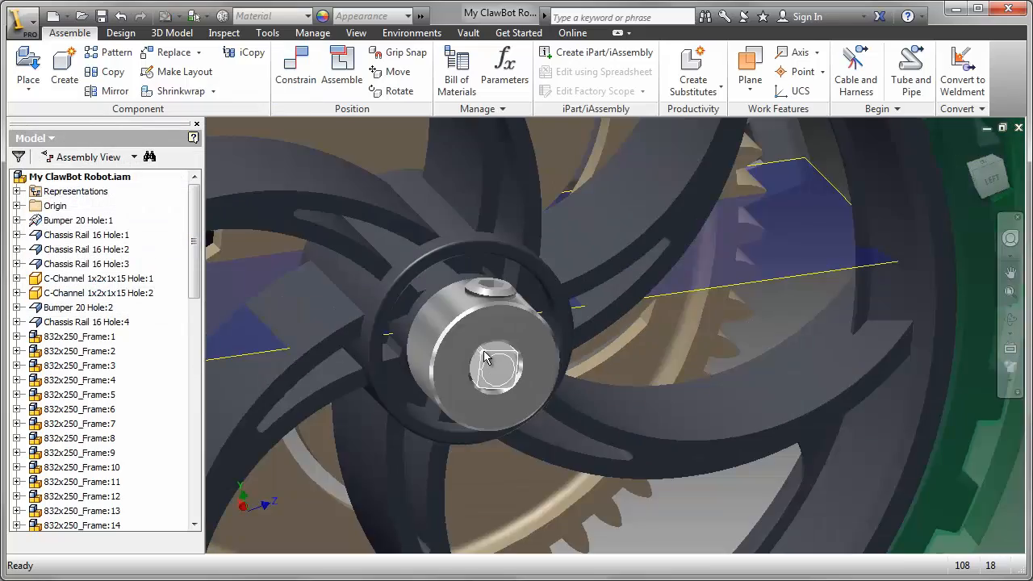
left_click_drag(484, 359, 626, 368)
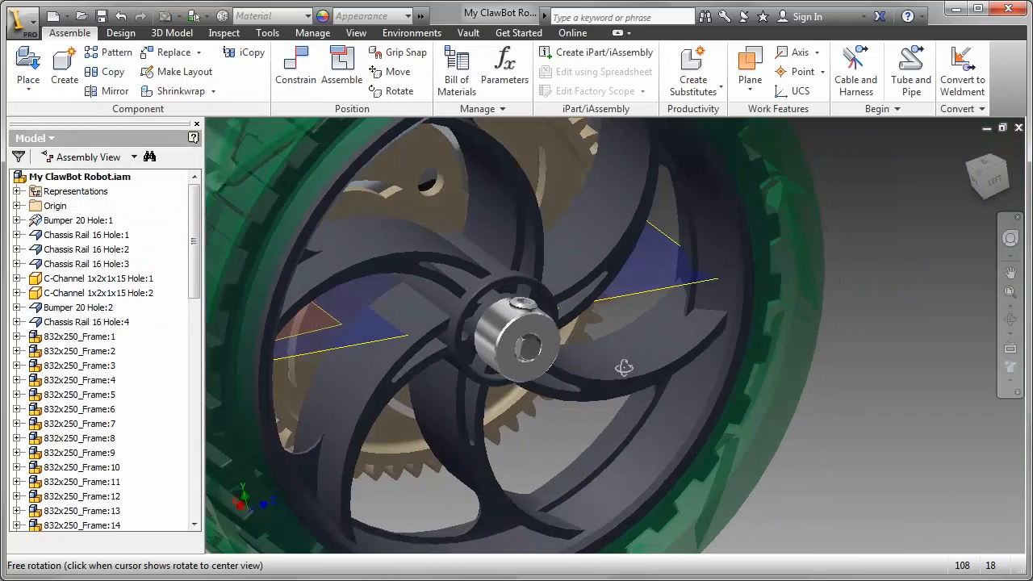
left_click_drag(623, 368, 642, 244)
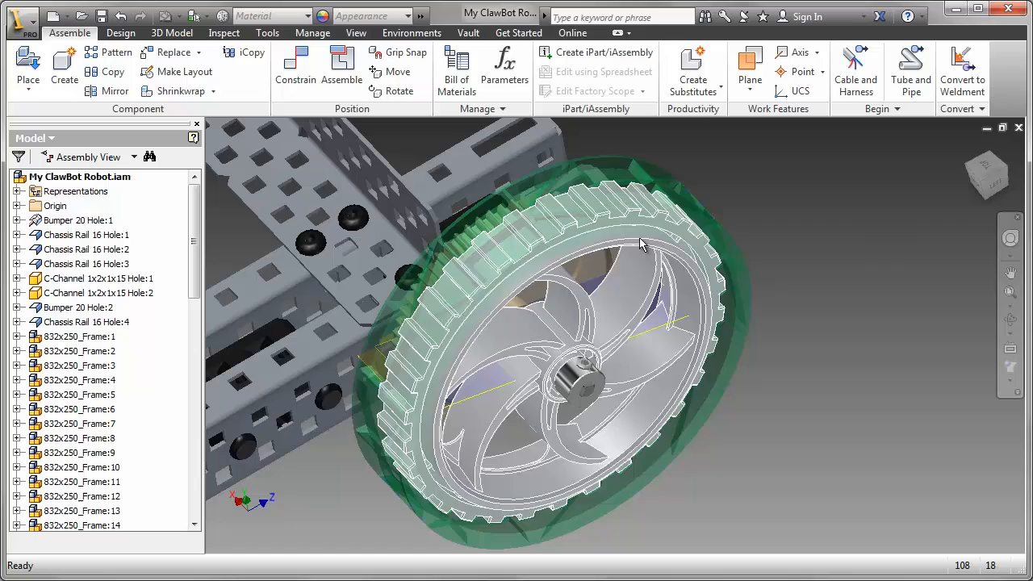
left_click(643, 243)
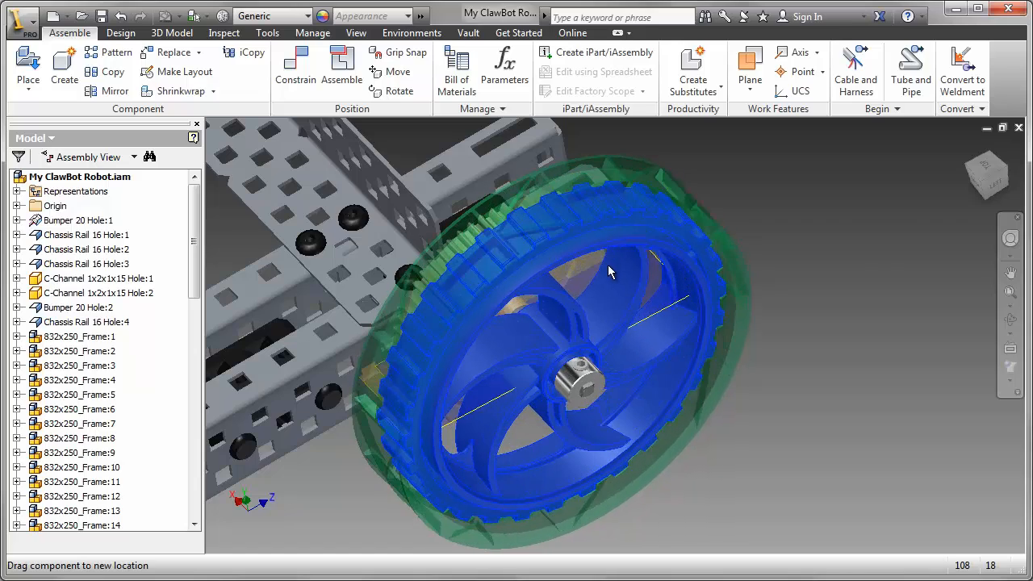